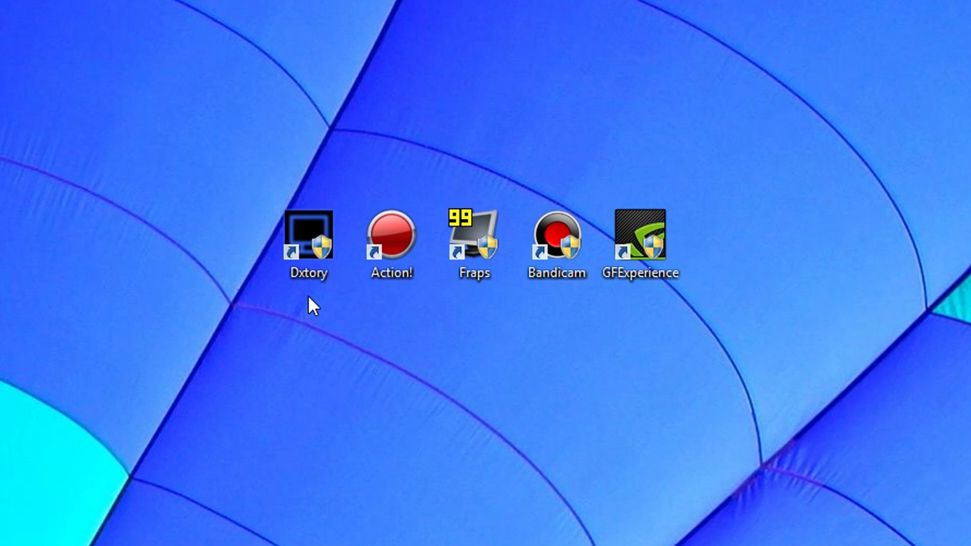
# Browse Dxtory's overlay, save-folder, hotkey, movie and audio settings pages in turn.
pyautogui.click(310, 242)
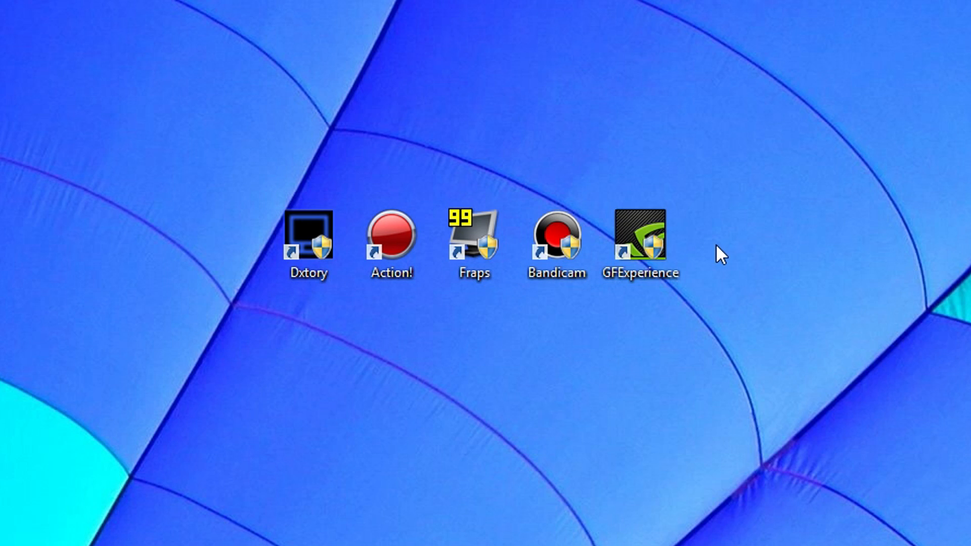
pyautogui.doubleClick(308, 241)
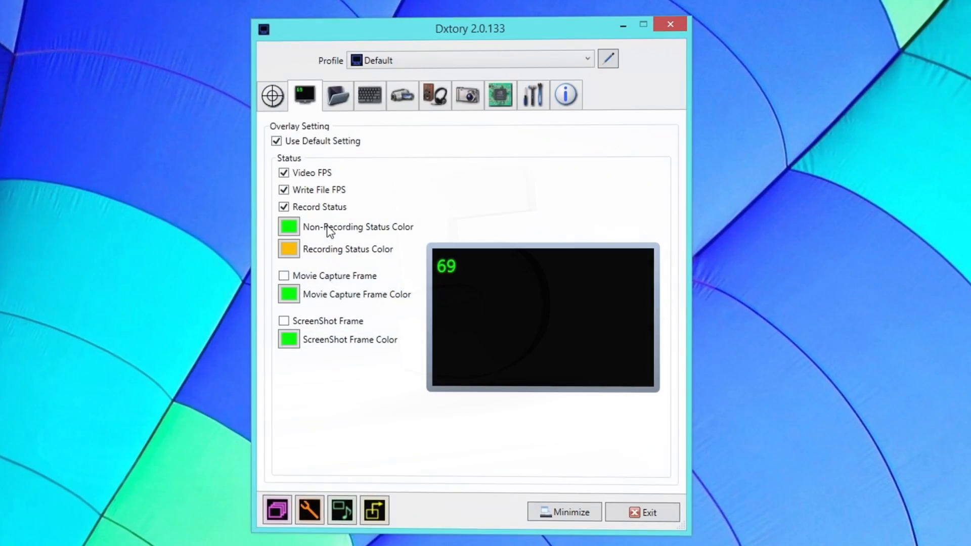
pyautogui.click(336, 94)
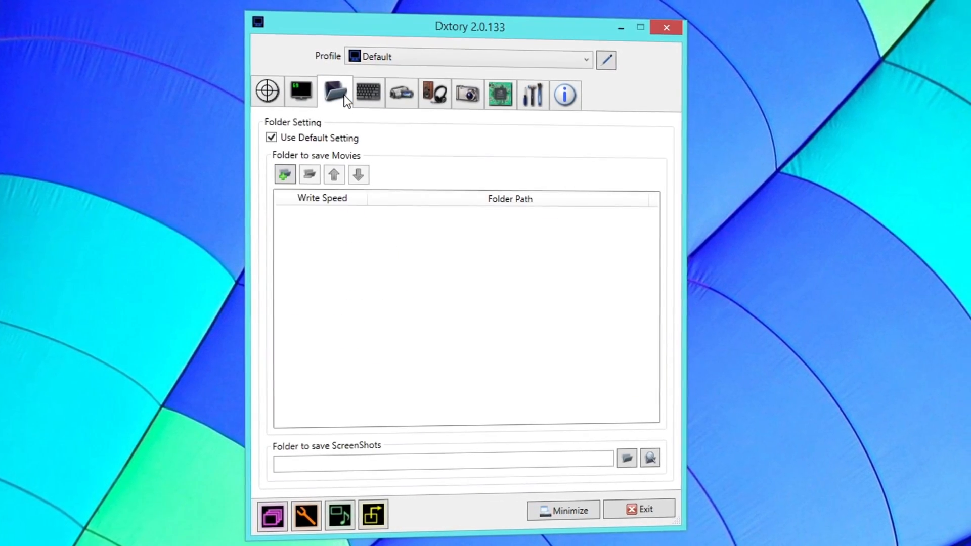
pyautogui.click(369, 94)
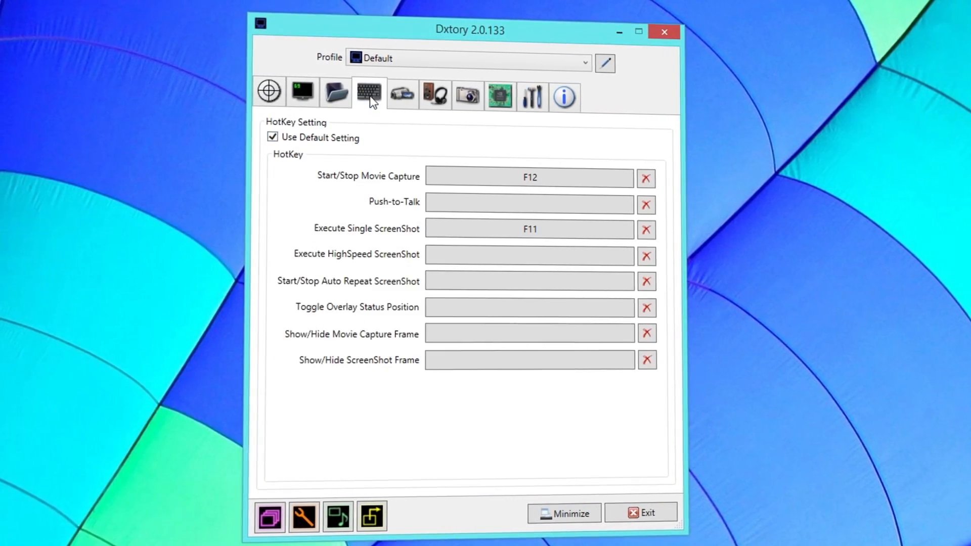
pyautogui.click(402, 97)
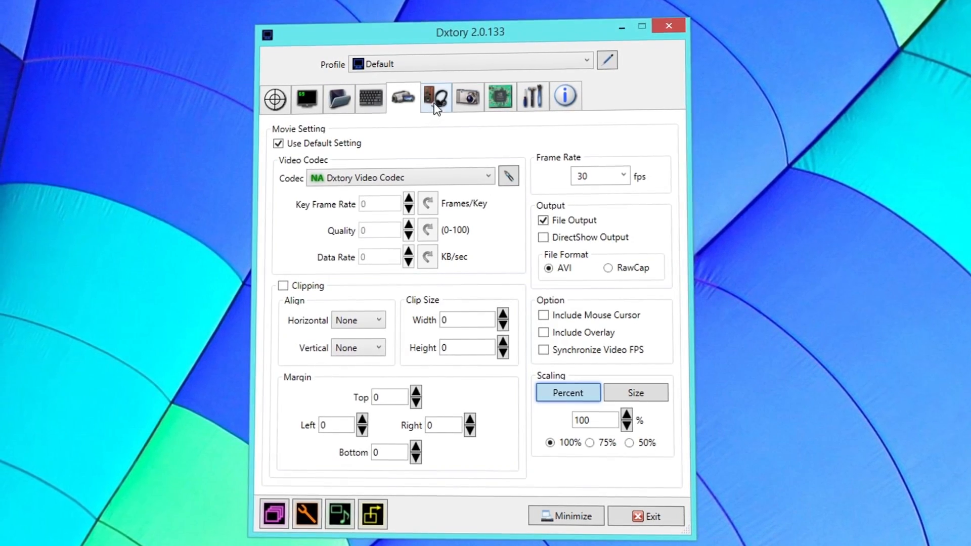
pyautogui.click(435, 96)
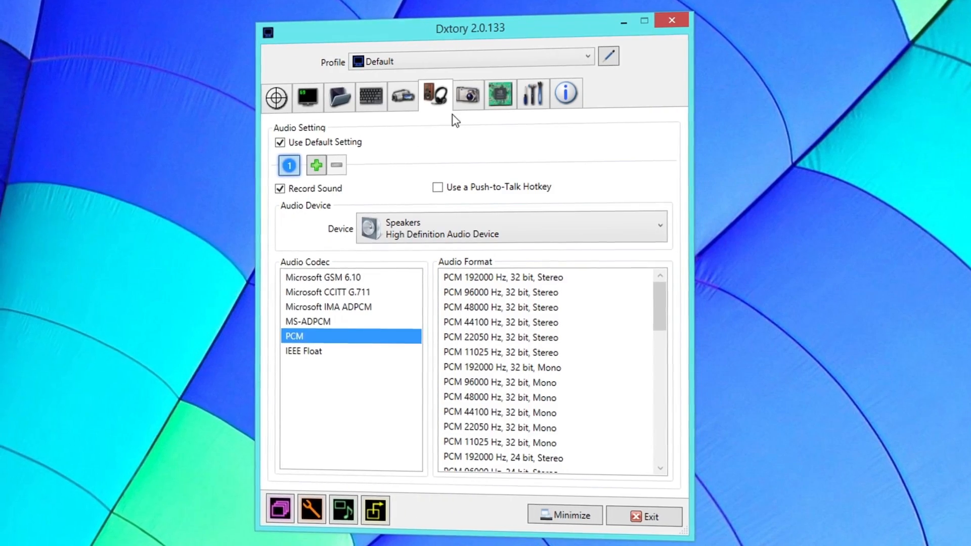
pyautogui.click(499, 95)
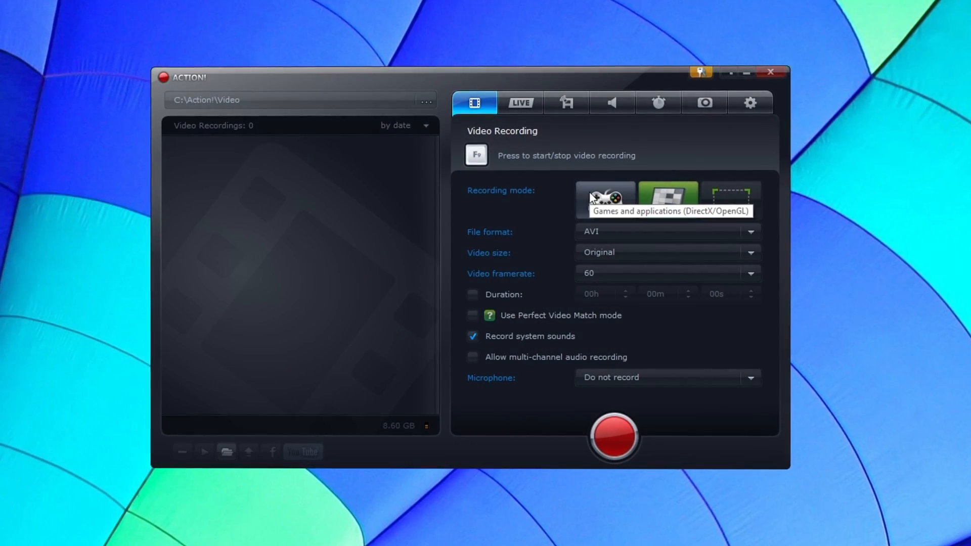
# Browse Action!'s LIVE streaming and status, Remote Action, audio, screenshot and export settings pages.
pyautogui.click(520, 102)
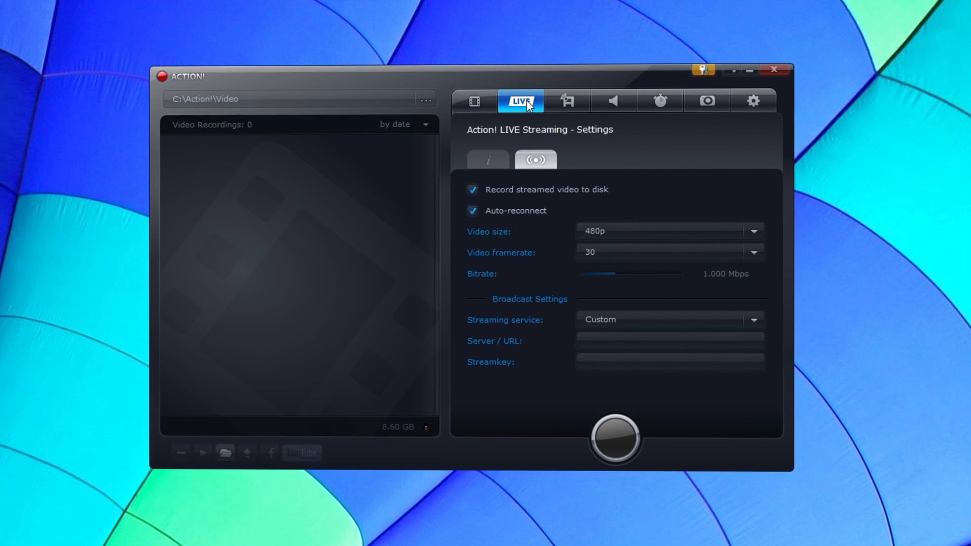
pyautogui.click(488, 160)
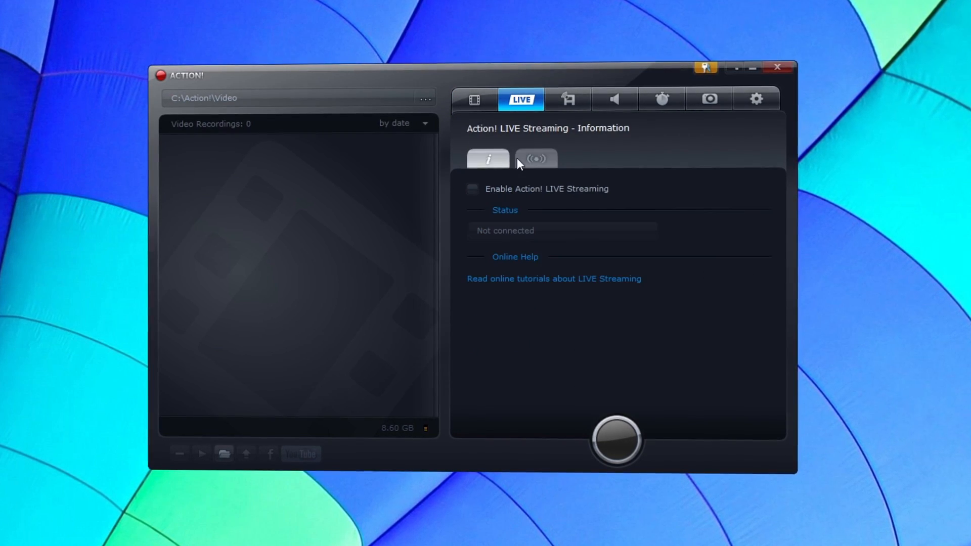
pyautogui.click(568, 98)
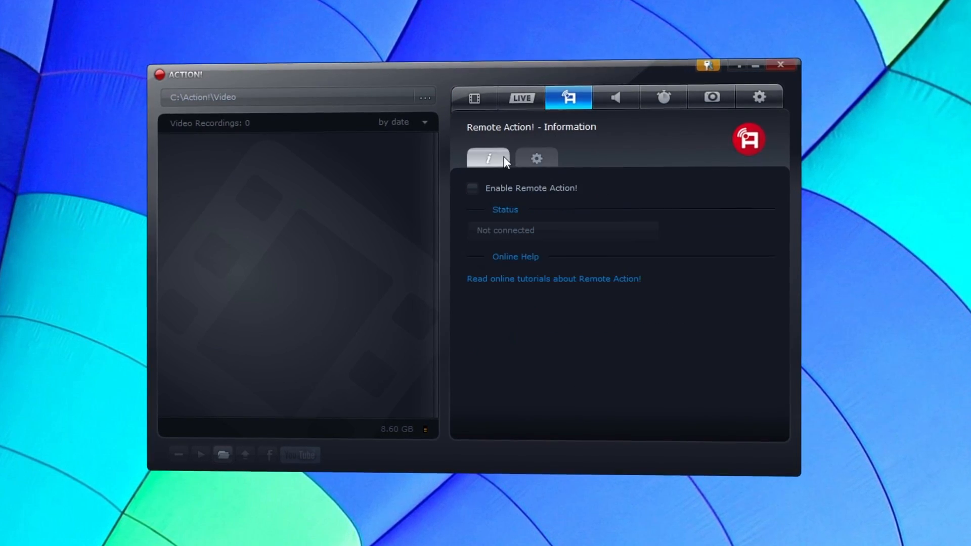
pyautogui.click(616, 96)
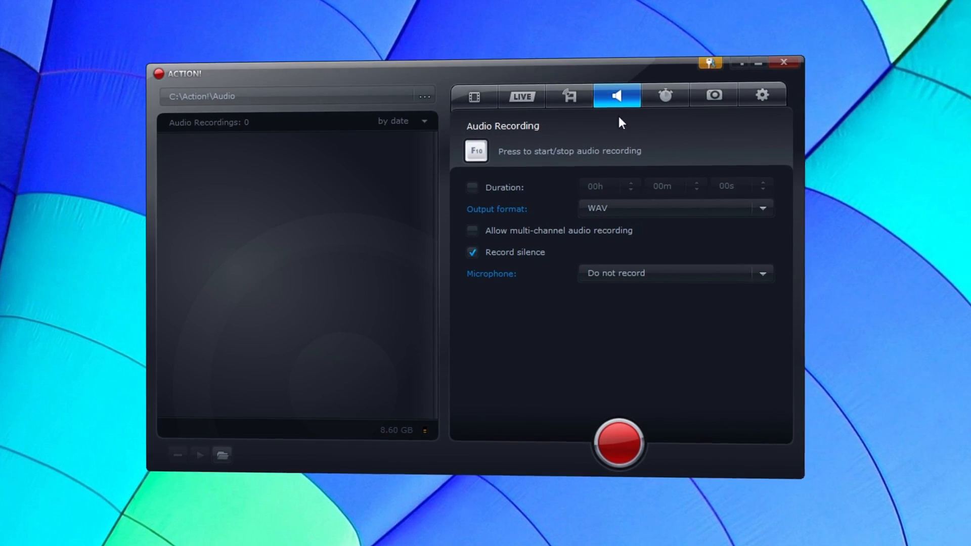
pyautogui.click(717, 94)
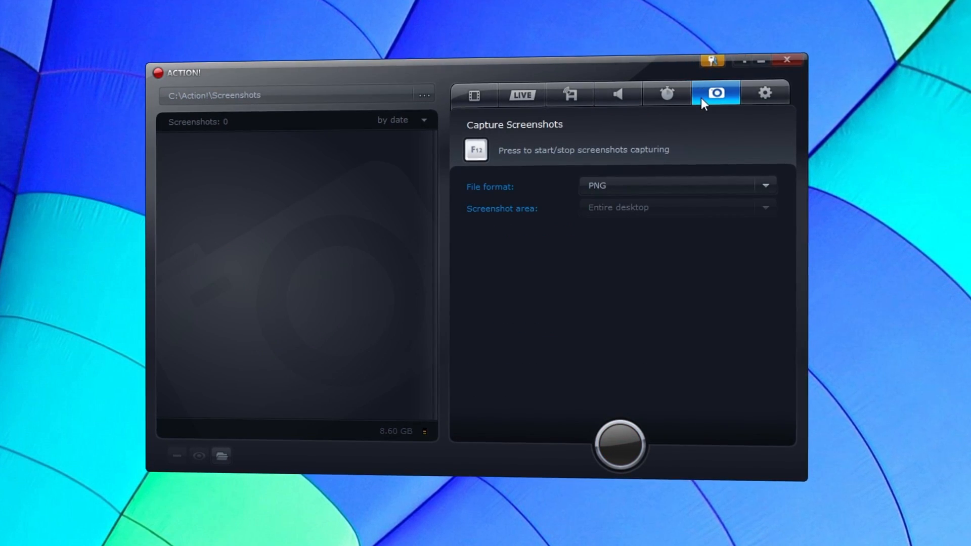
pyautogui.click(766, 94)
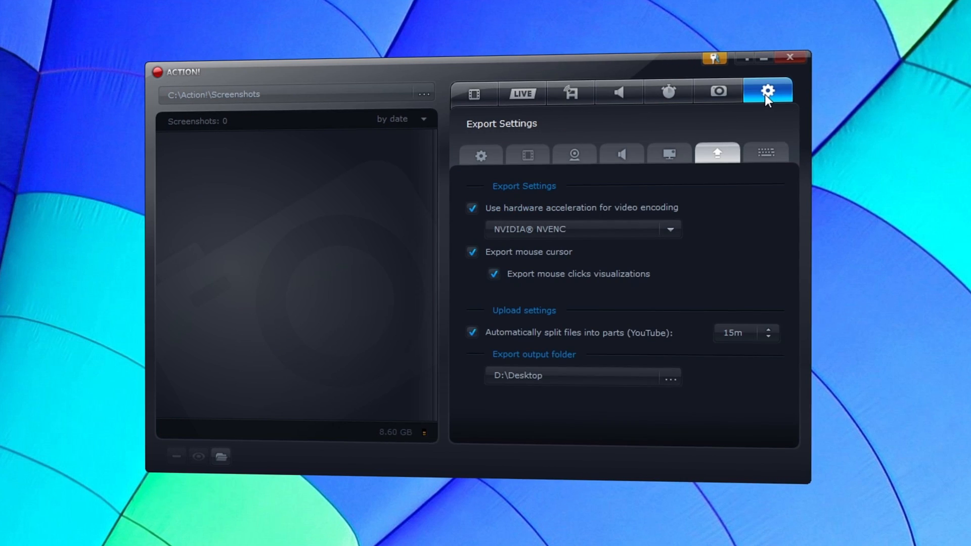
pyautogui.click(768, 153)
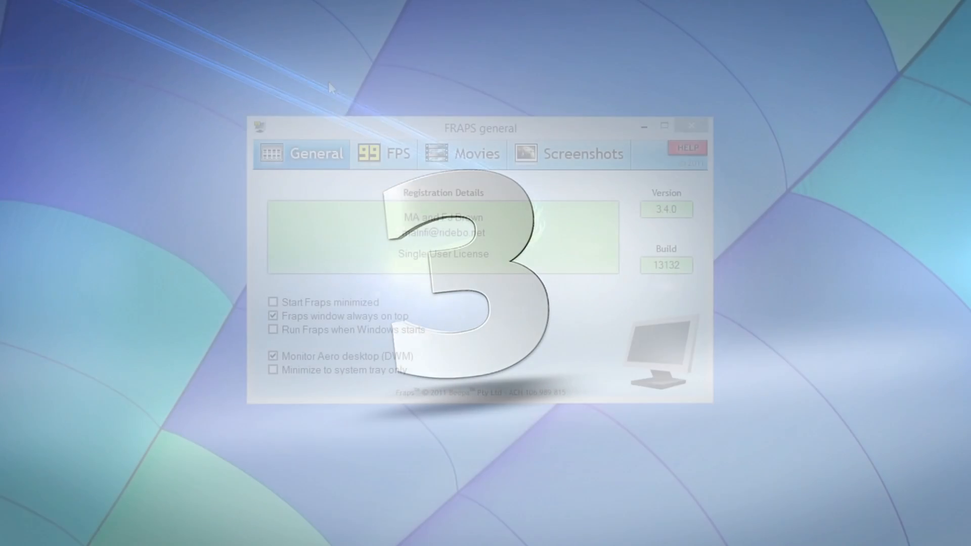
# Set Fraps screenshots to save as PNG and the movie capture frame rate to 120 fps.
pyautogui.click(383, 152)
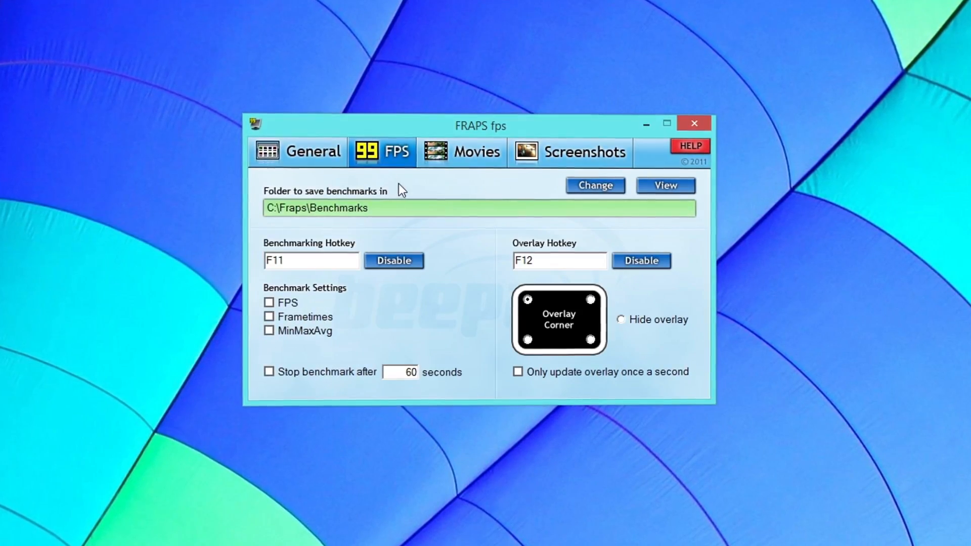
pyautogui.click(461, 151)
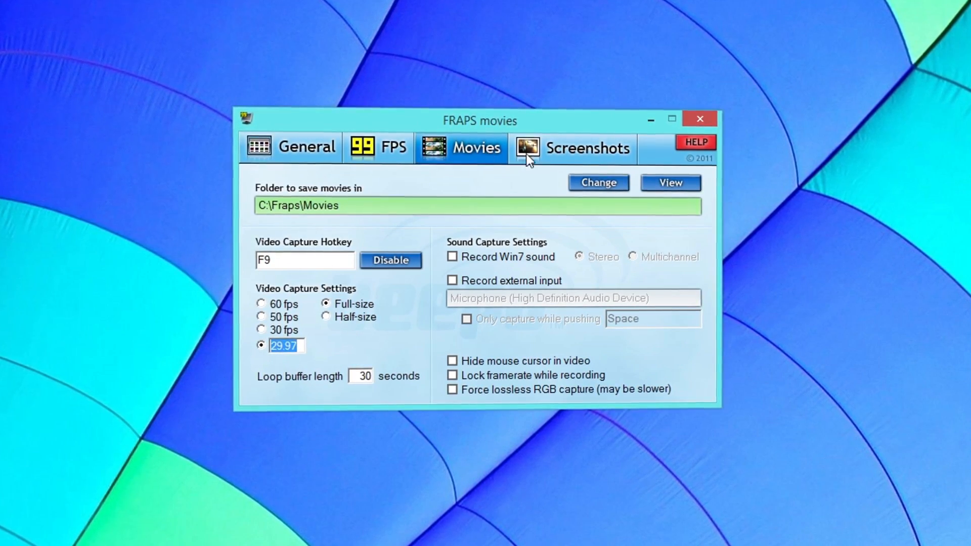
pyautogui.click(589, 148)
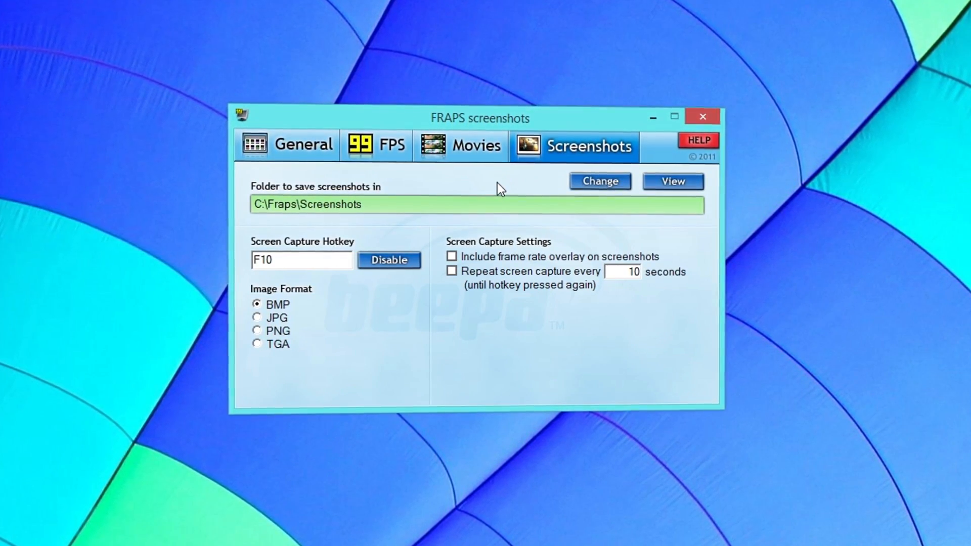
pyautogui.click(253, 331)
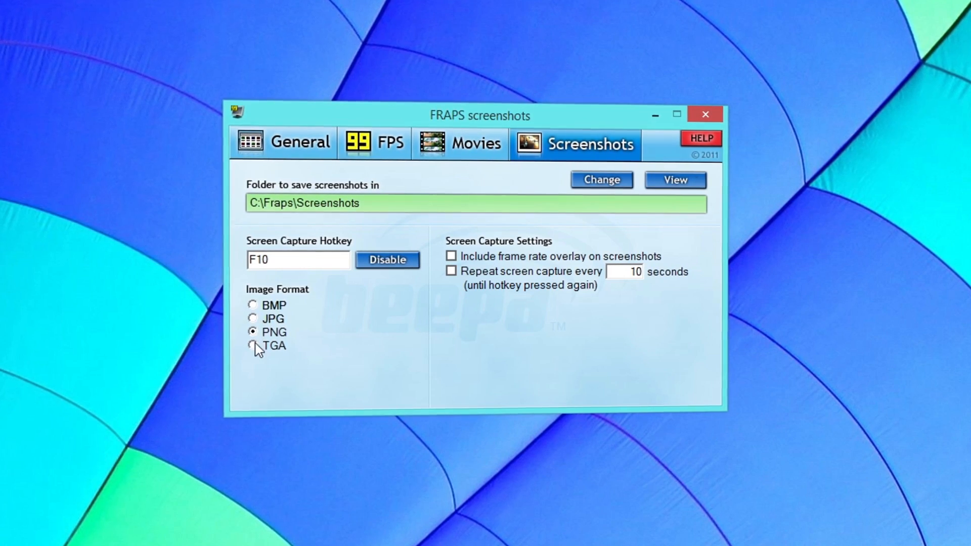
pyautogui.click(476, 143)
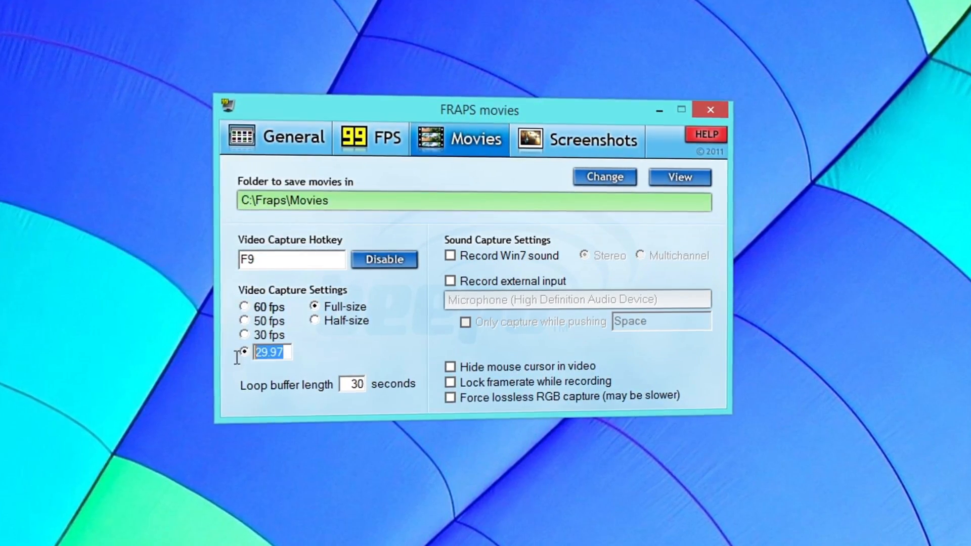
pyautogui.write('120')
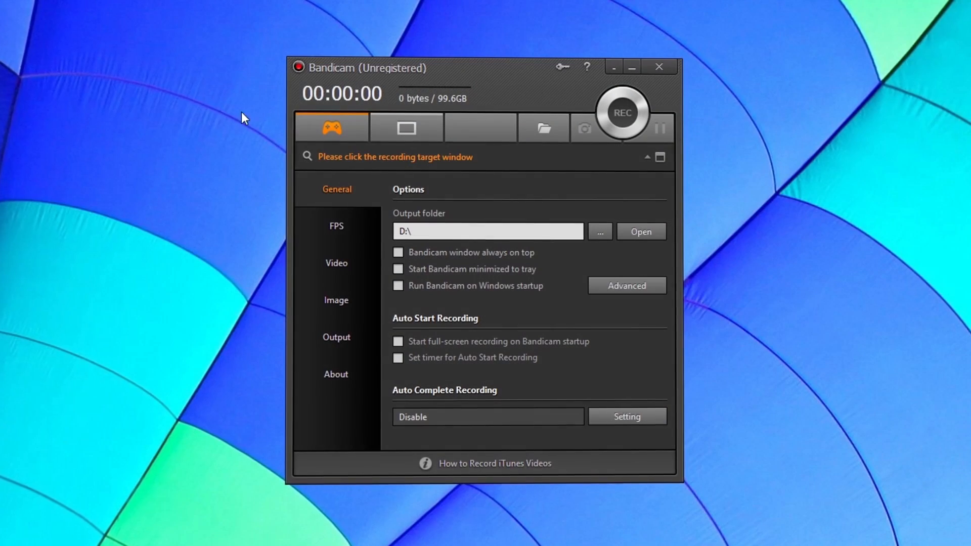
# Browse Bandicam's FPS, Video, Image, Output and About sidebar pages in turn.
pyautogui.click(336, 225)
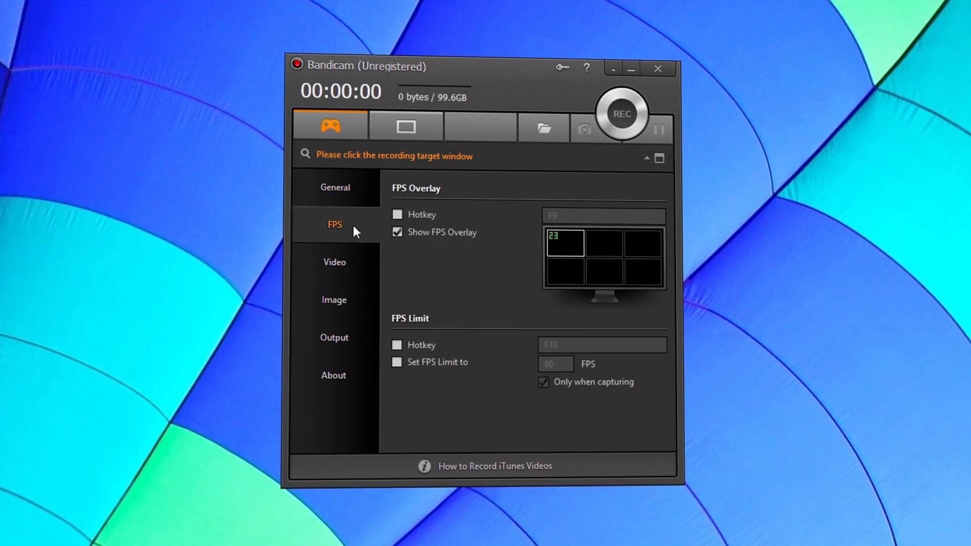
pyautogui.moveTo(332, 261)
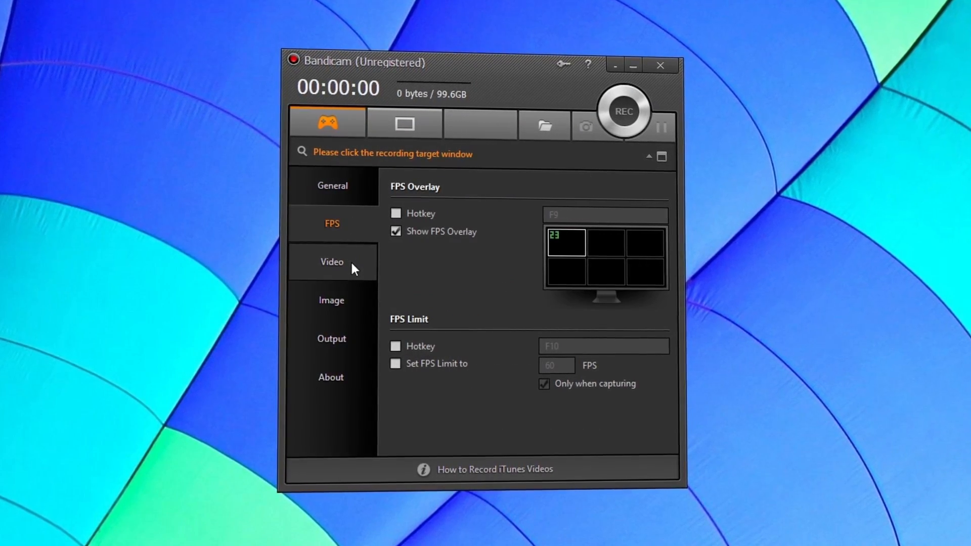
pyautogui.click(332, 262)
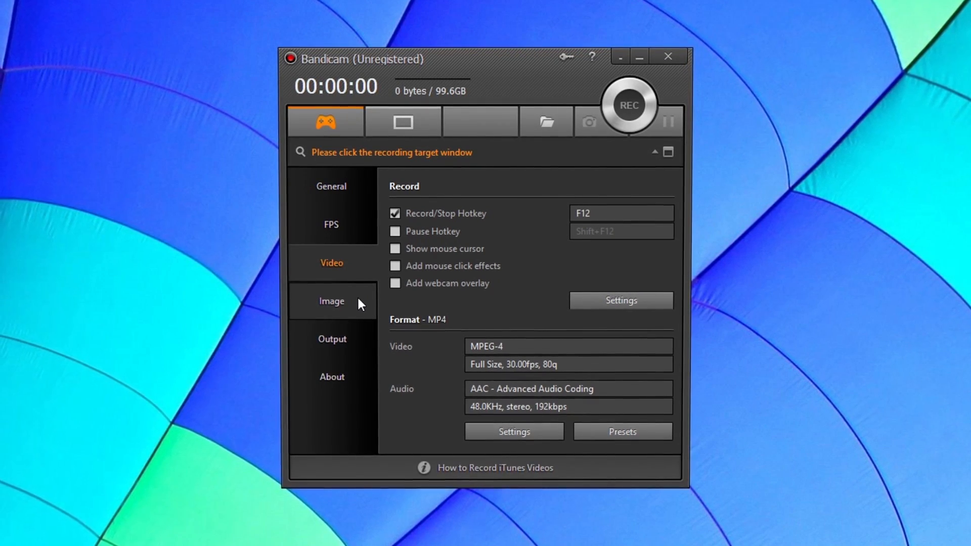
pyautogui.click(332, 301)
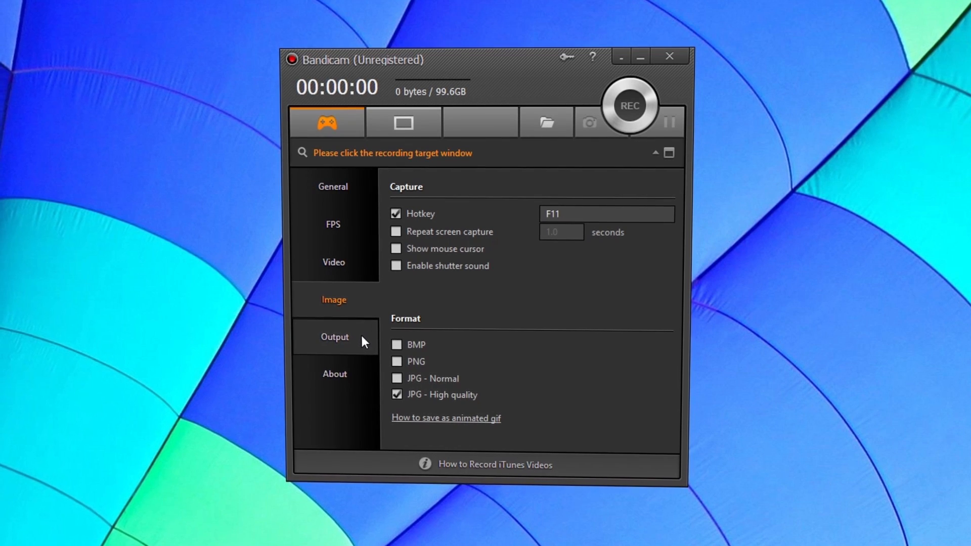
pyautogui.click(335, 336)
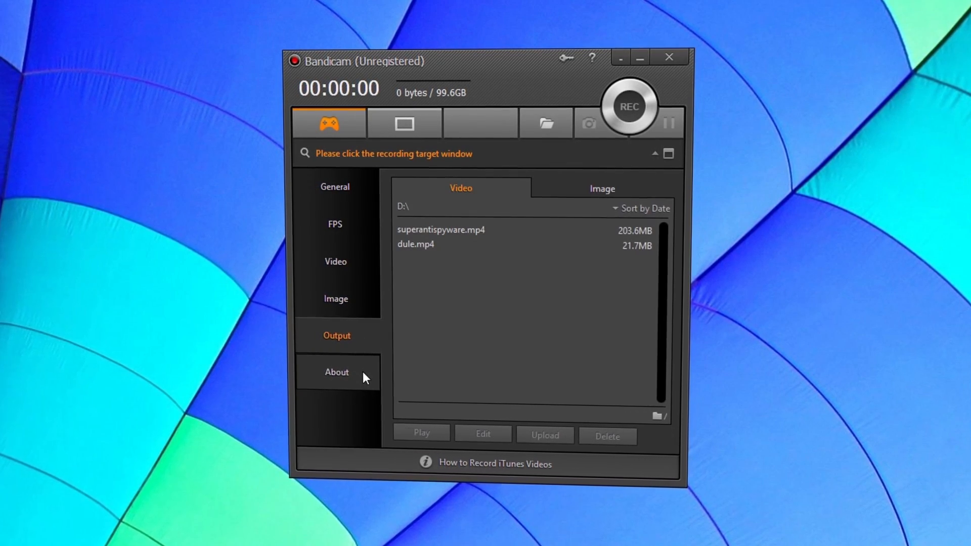
pyautogui.click(336, 372)
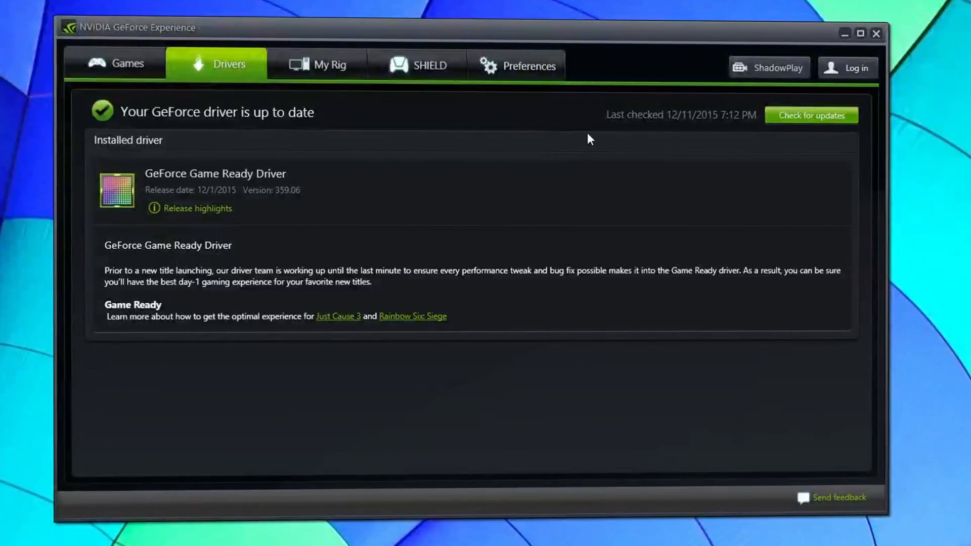
# Show ShadowPlay's recording modes: Shadow & Manual, Shadow, Manual, Twitch.
pyautogui.click(778, 67)
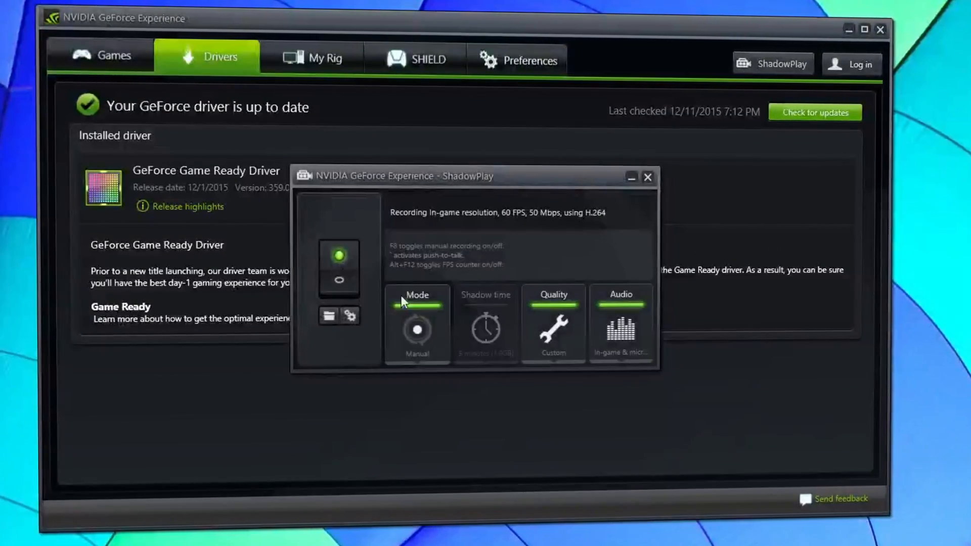
pyautogui.click(417, 324)
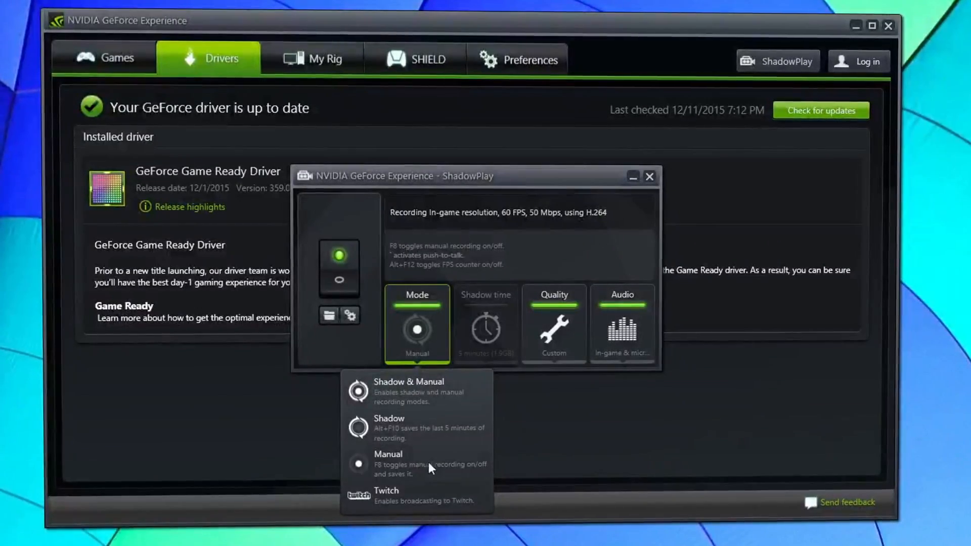